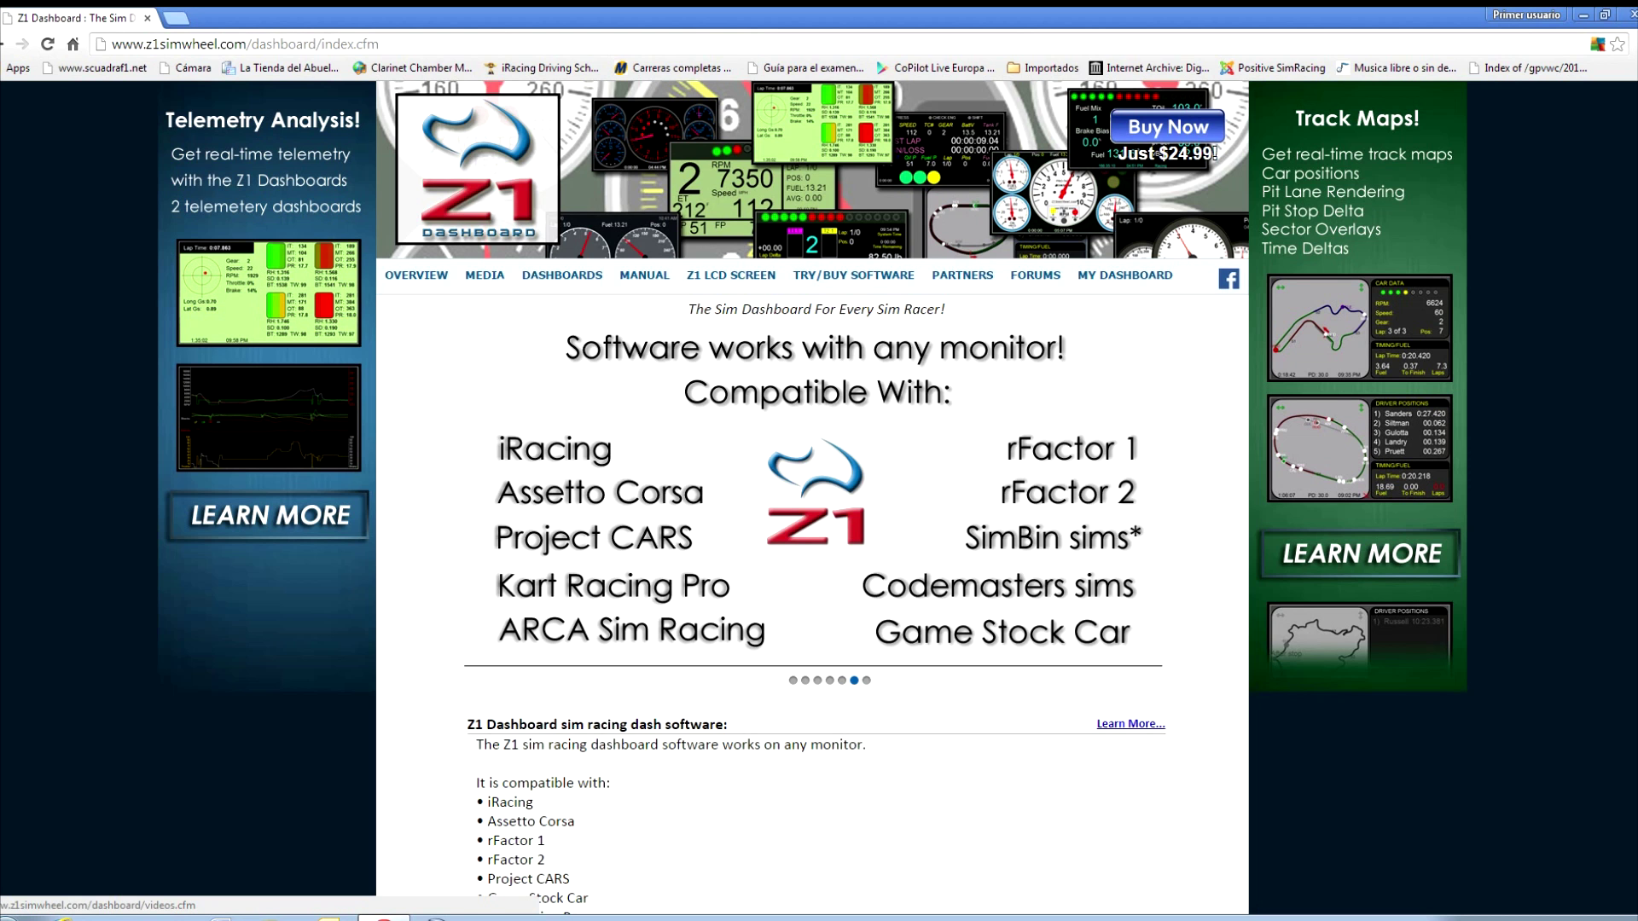
# Leave the Z1 Dashboard site for the LogMeIn Hamachi download page
pyautogui.click(853, 274)
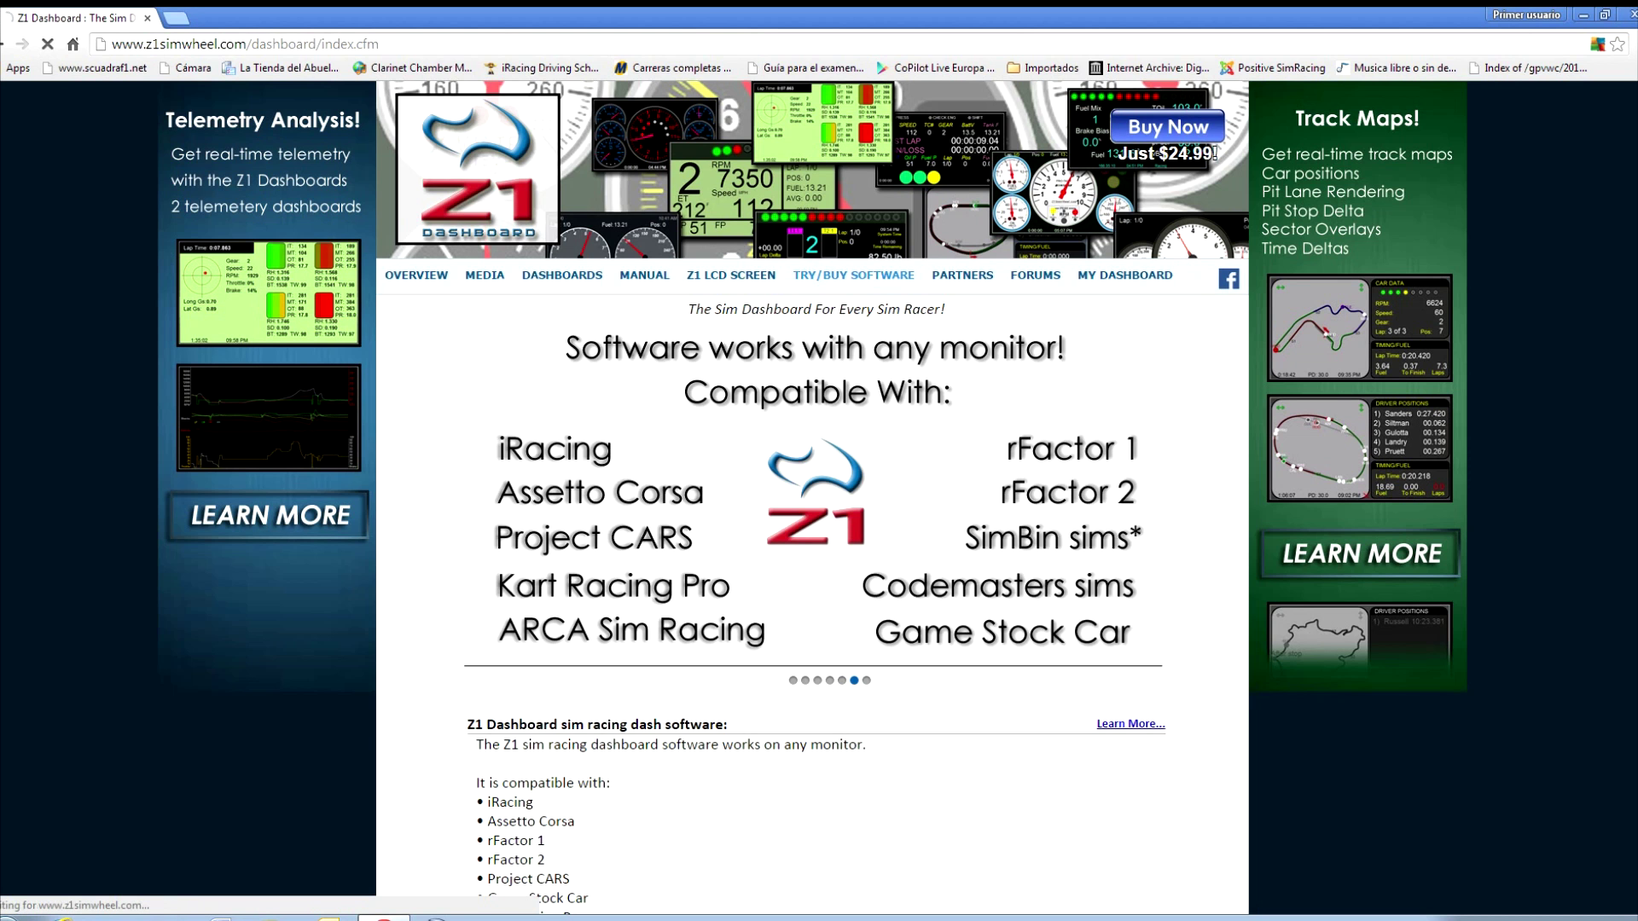
pyautogui.click(853, 278)
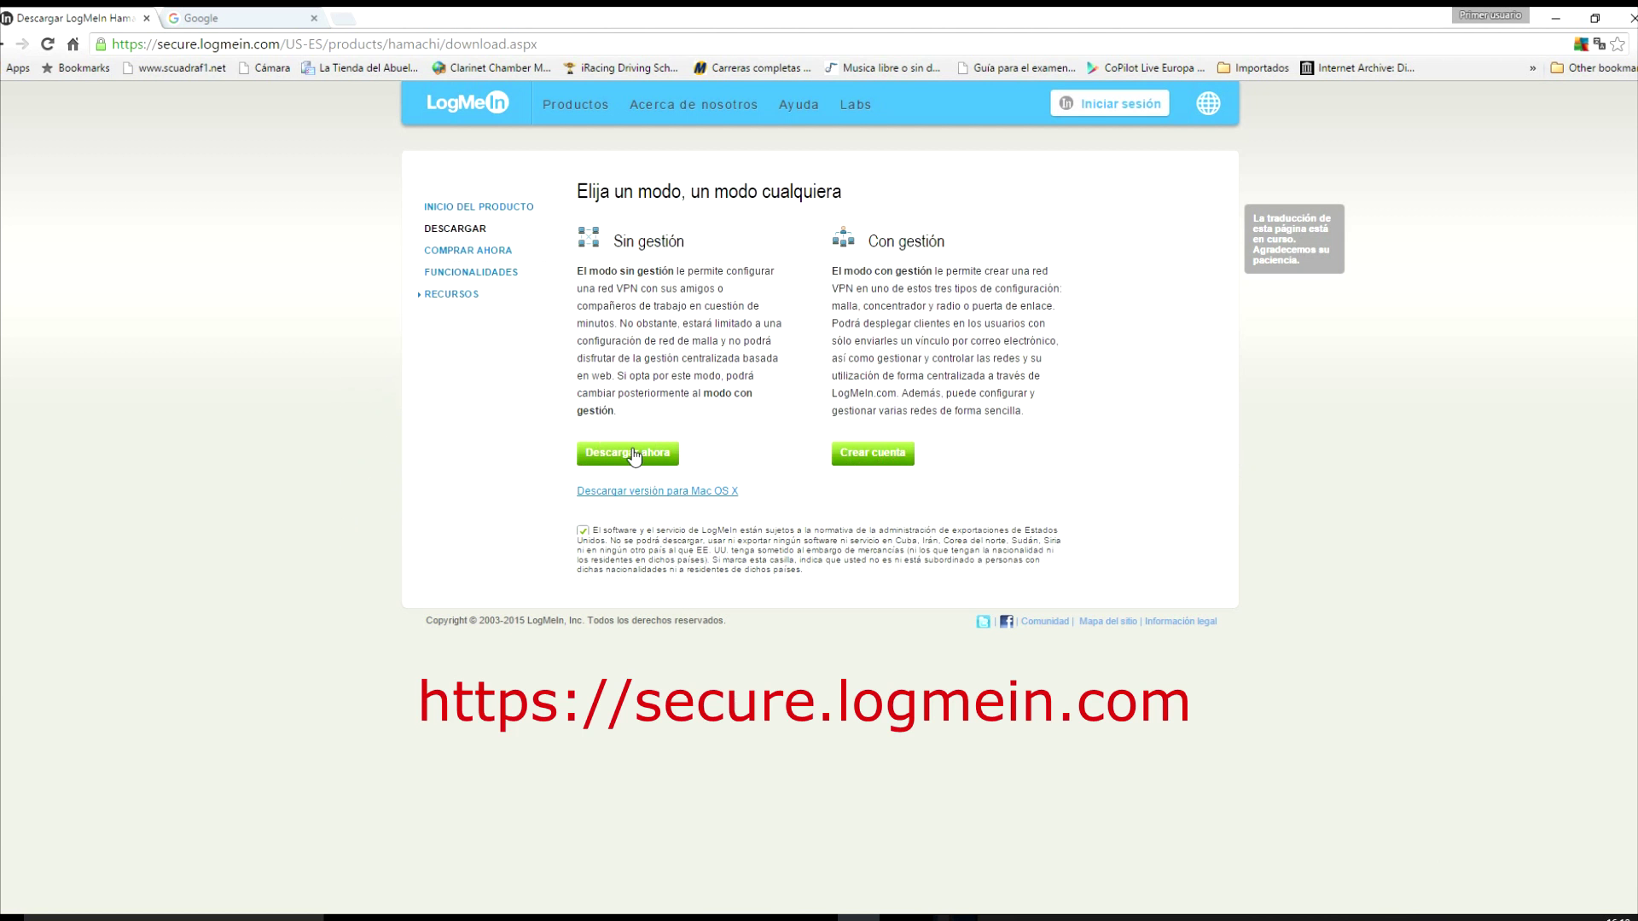
# Download the unmanaged-mode ('Sin gestión') Hamachi installer
pyautogui.click(626, 454)
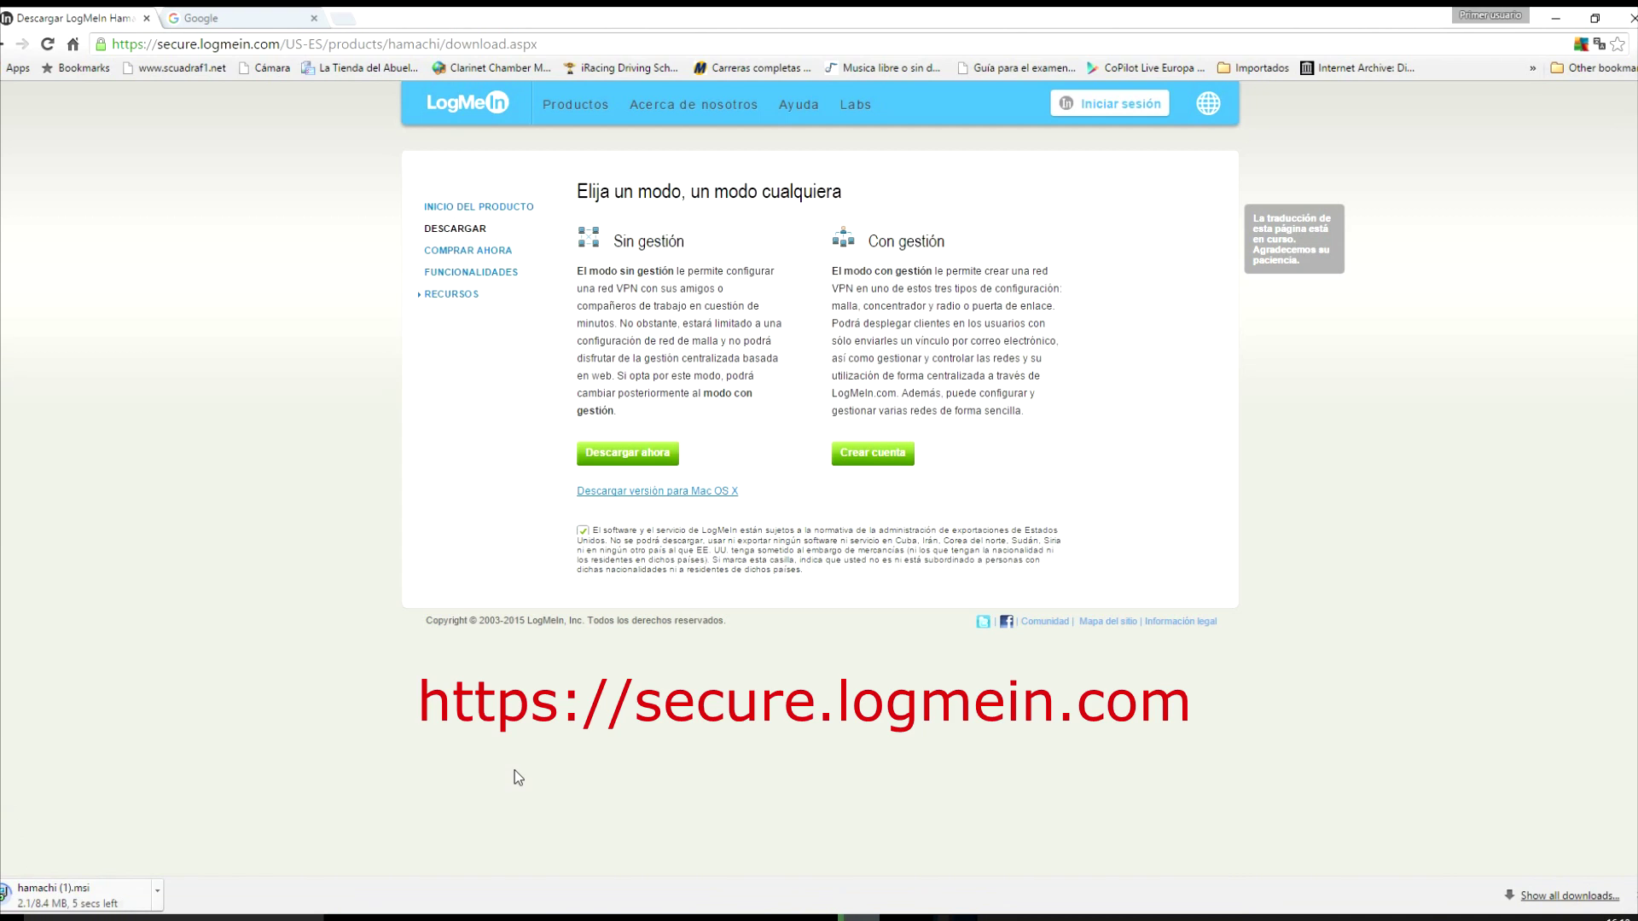
pyautogui.moveTo(258, 831)
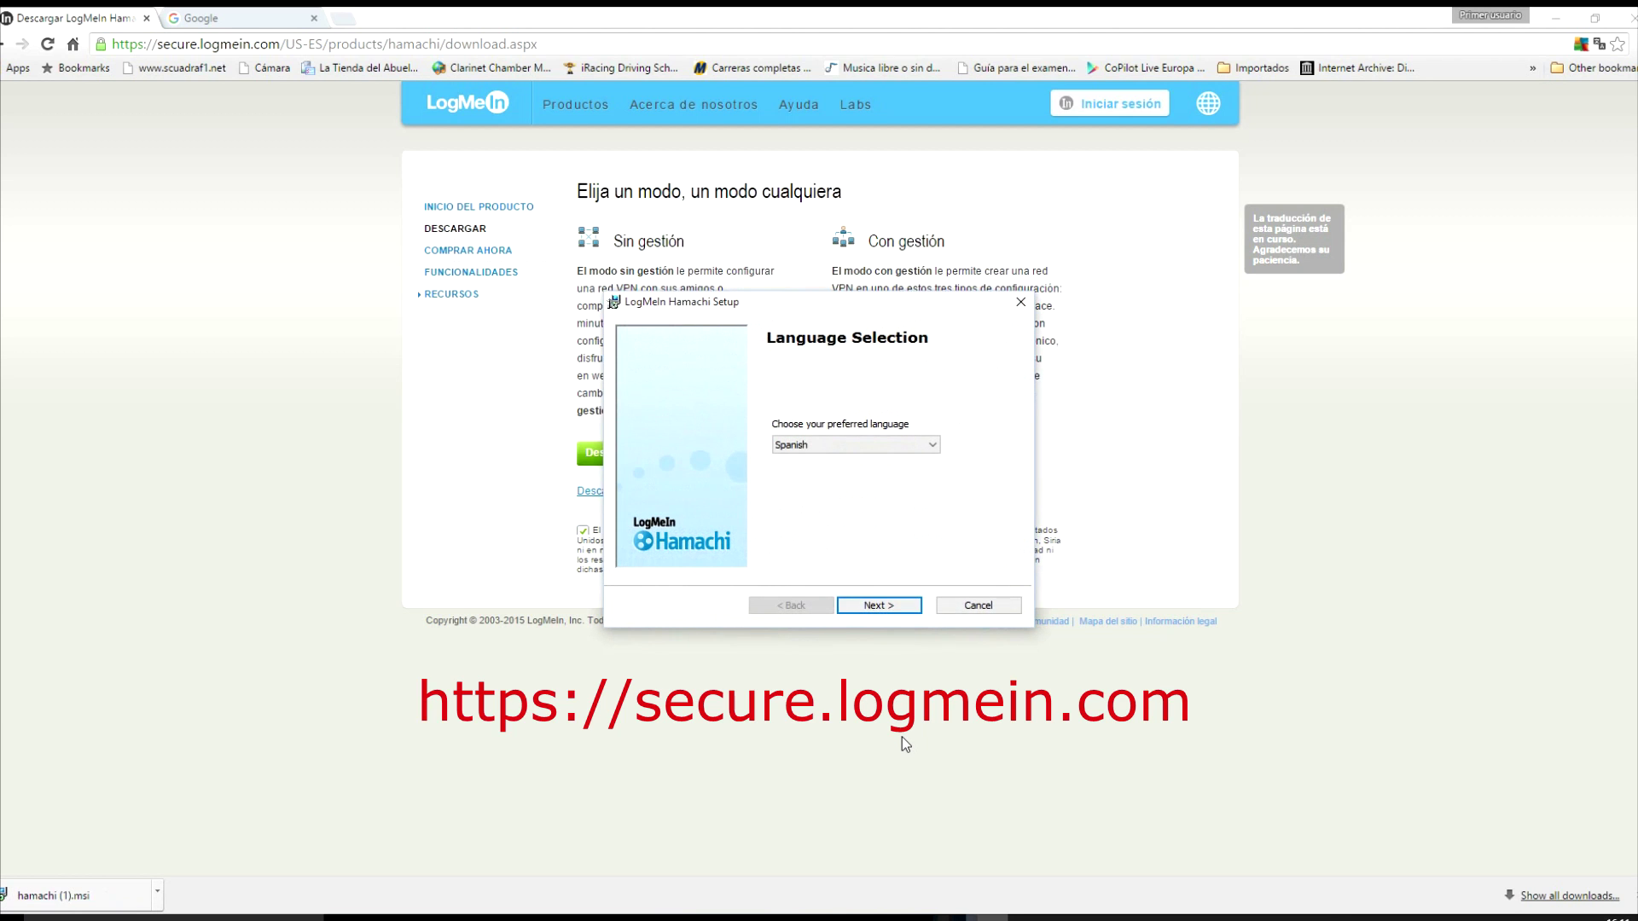
# Install Hamachi in Spanish with default options and finish with 'Ejecutar Hamachi' checked
pyautogui.click(878, 604)
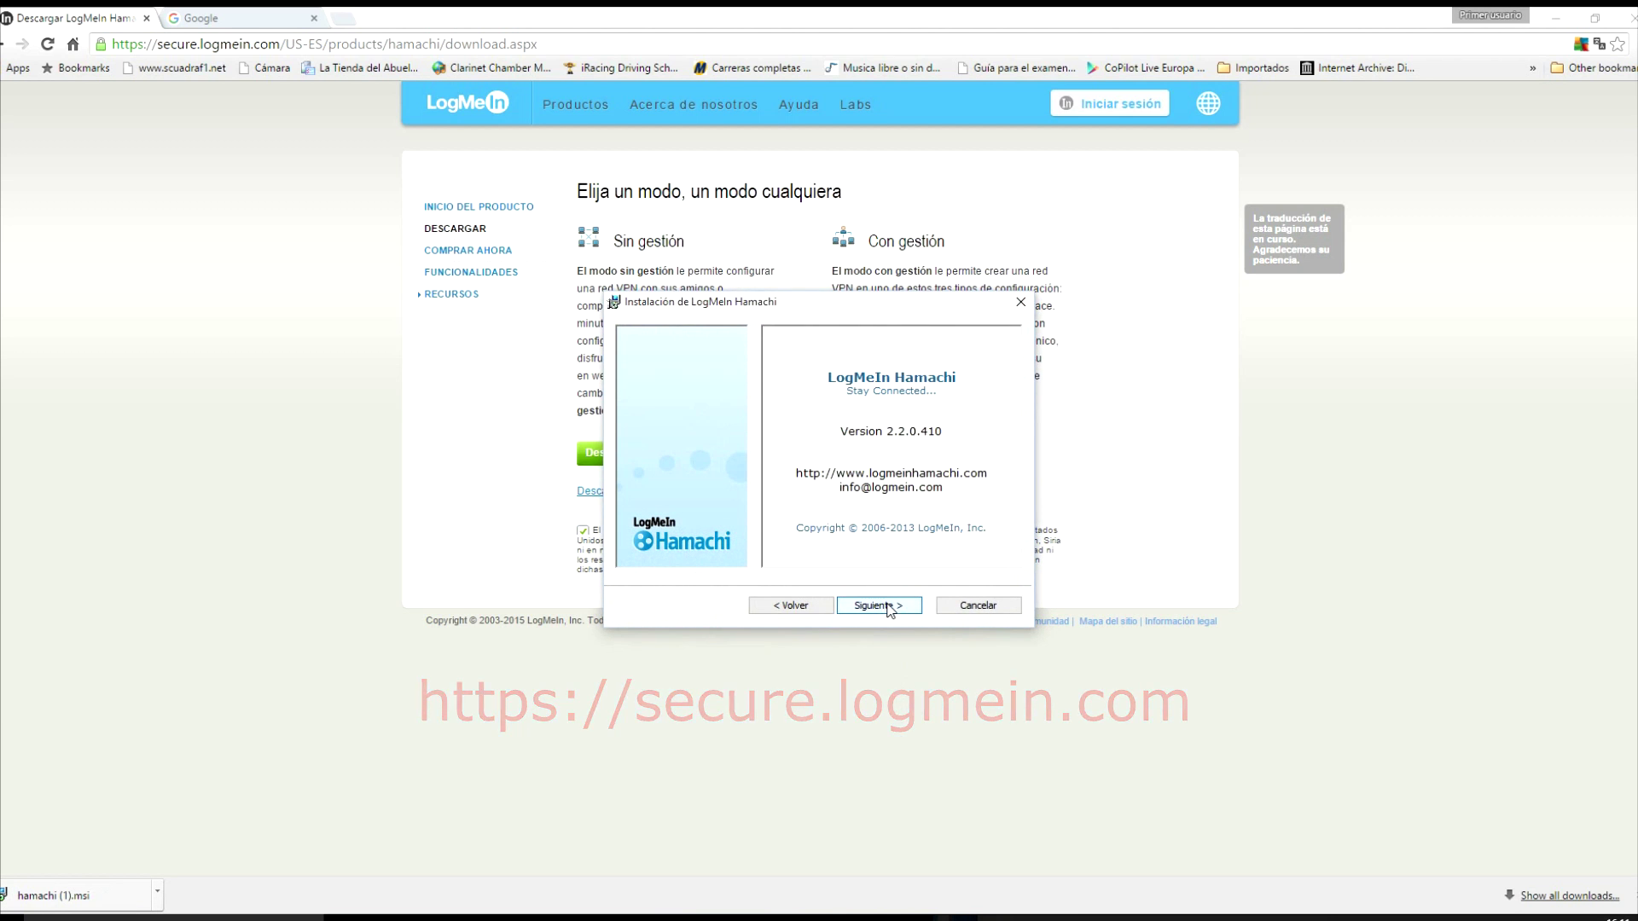
pyautogui.click(878, 604)
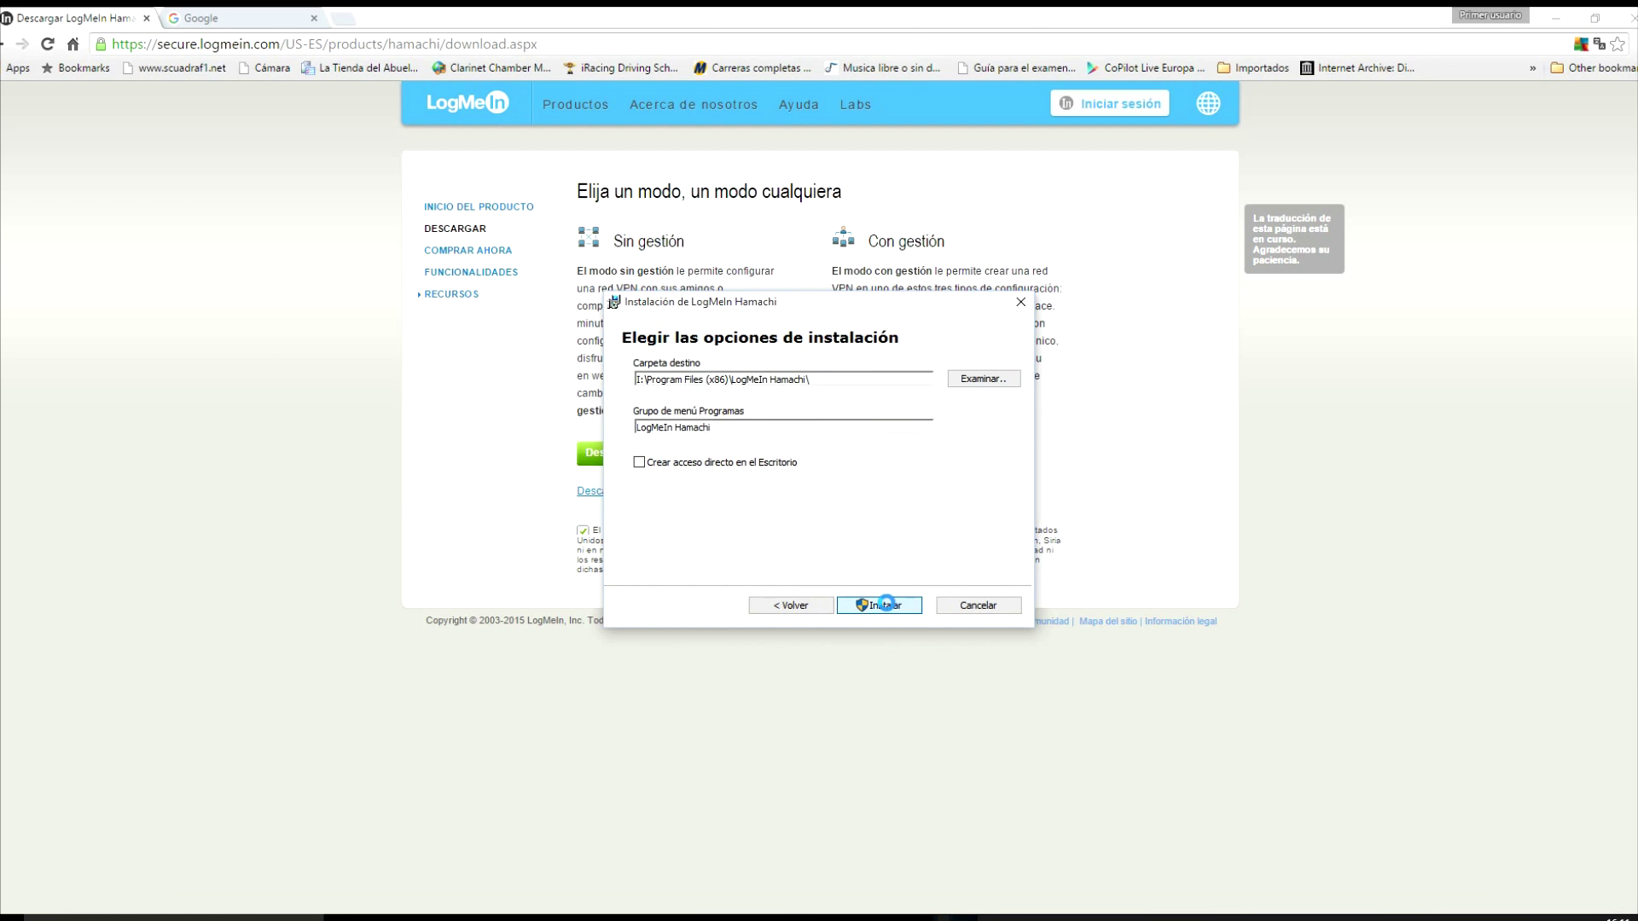
pyautogui.click(879, 603)
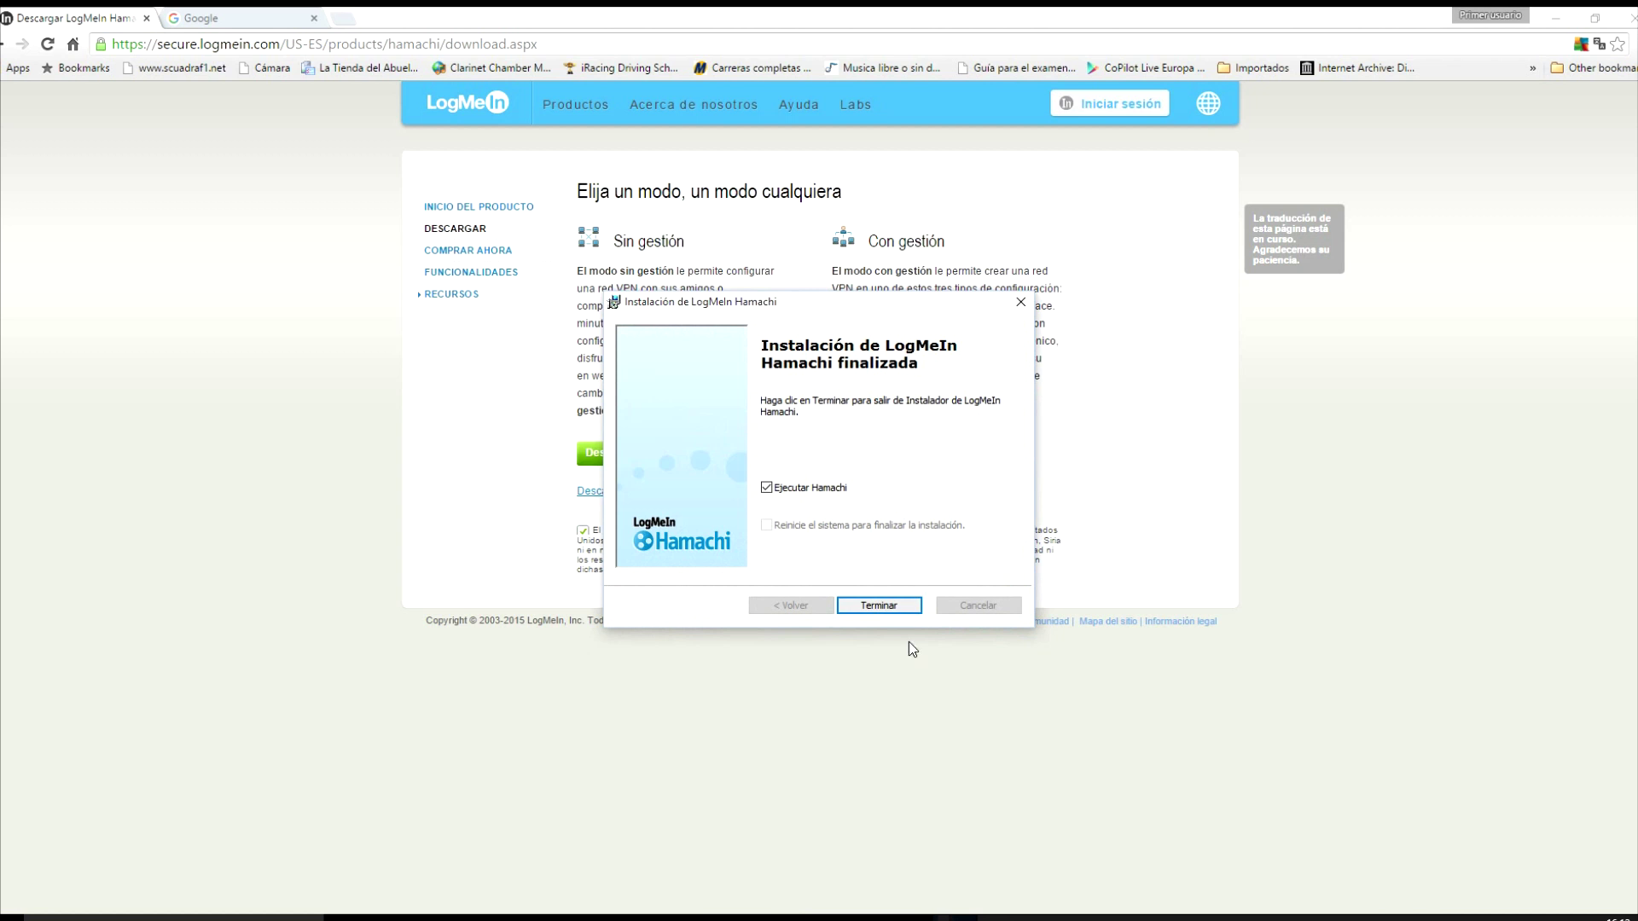
pyautogui.click(877, 604)
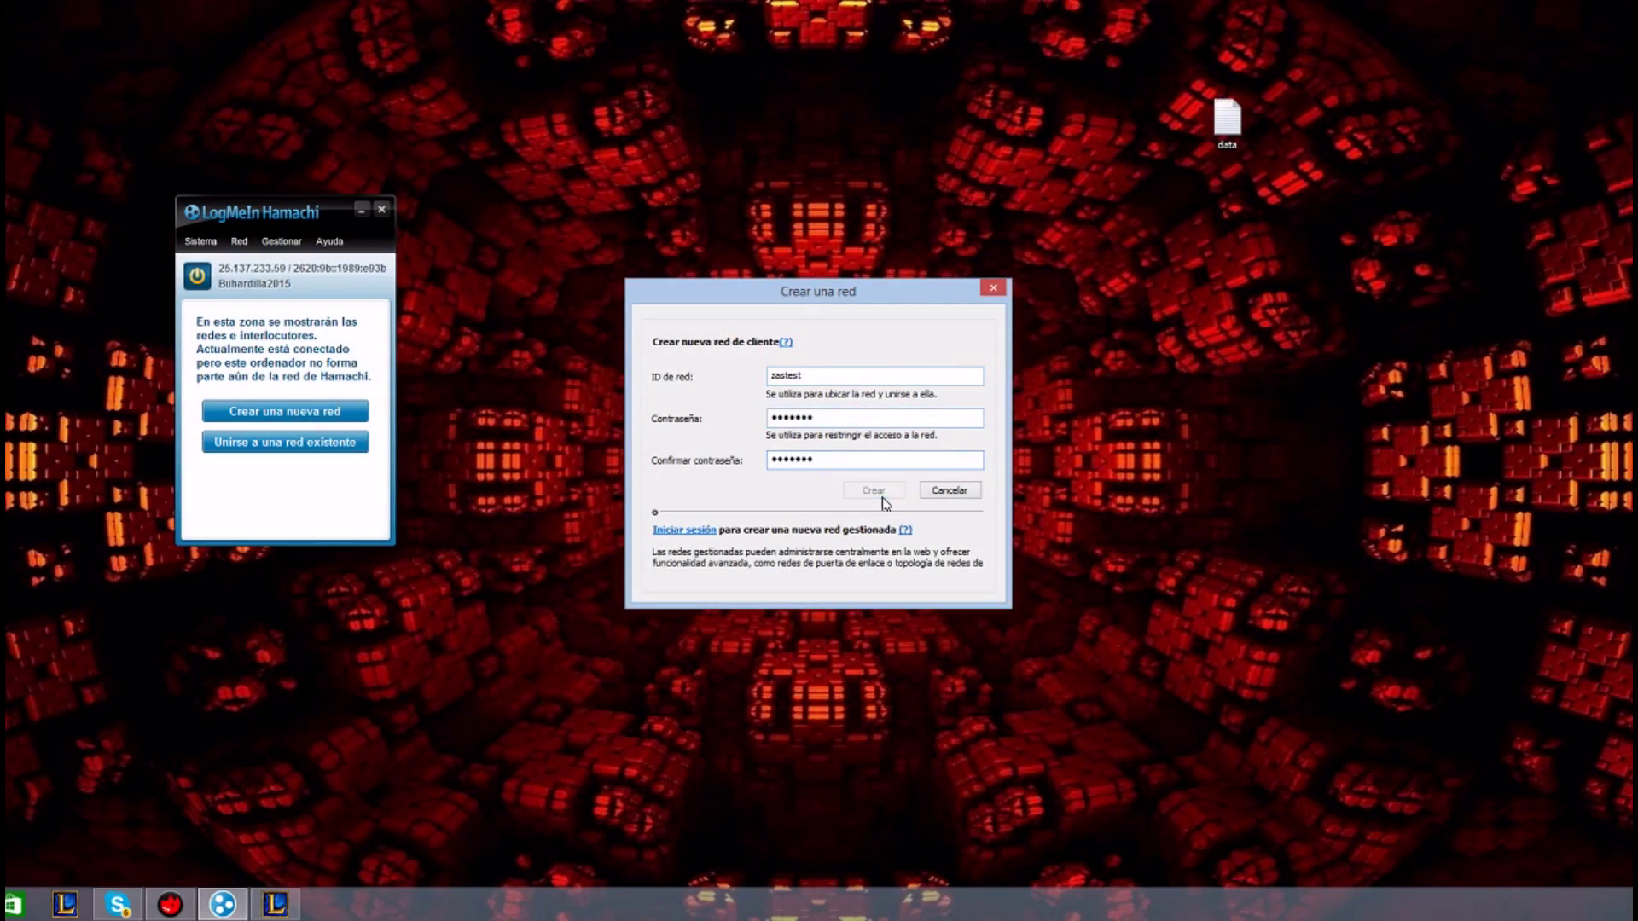
# Register past the login error and reopen the create-network form for 'z1dtest'
pyautogui.click(871, 490)
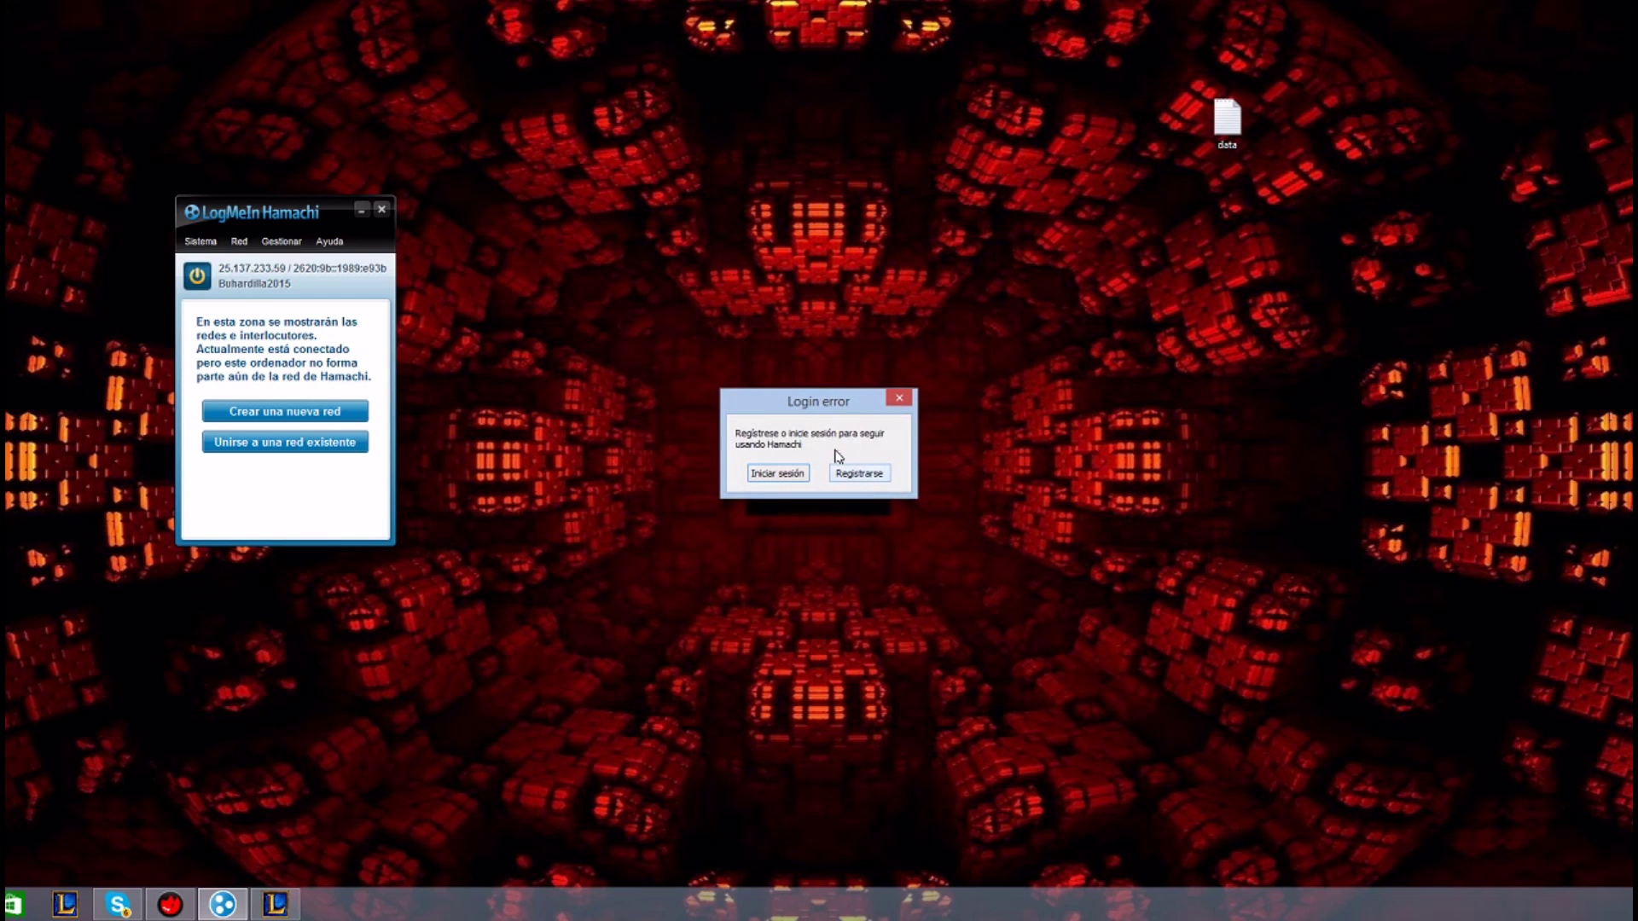
pyautogui.moveTo(865, 495)
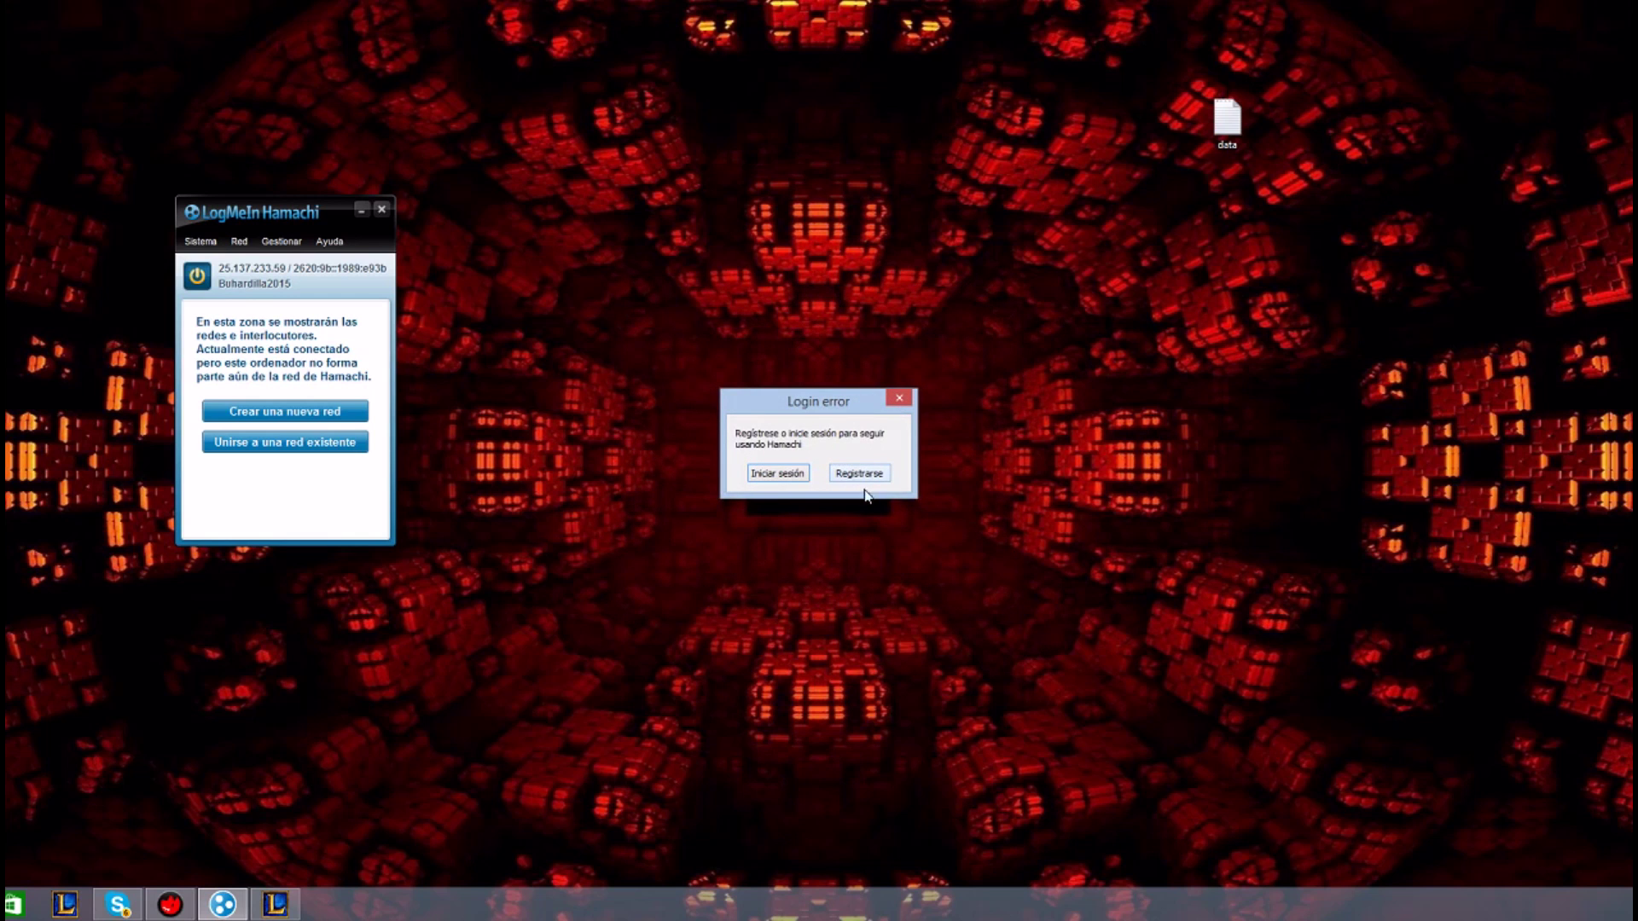
pyautogui.click(858, 472)
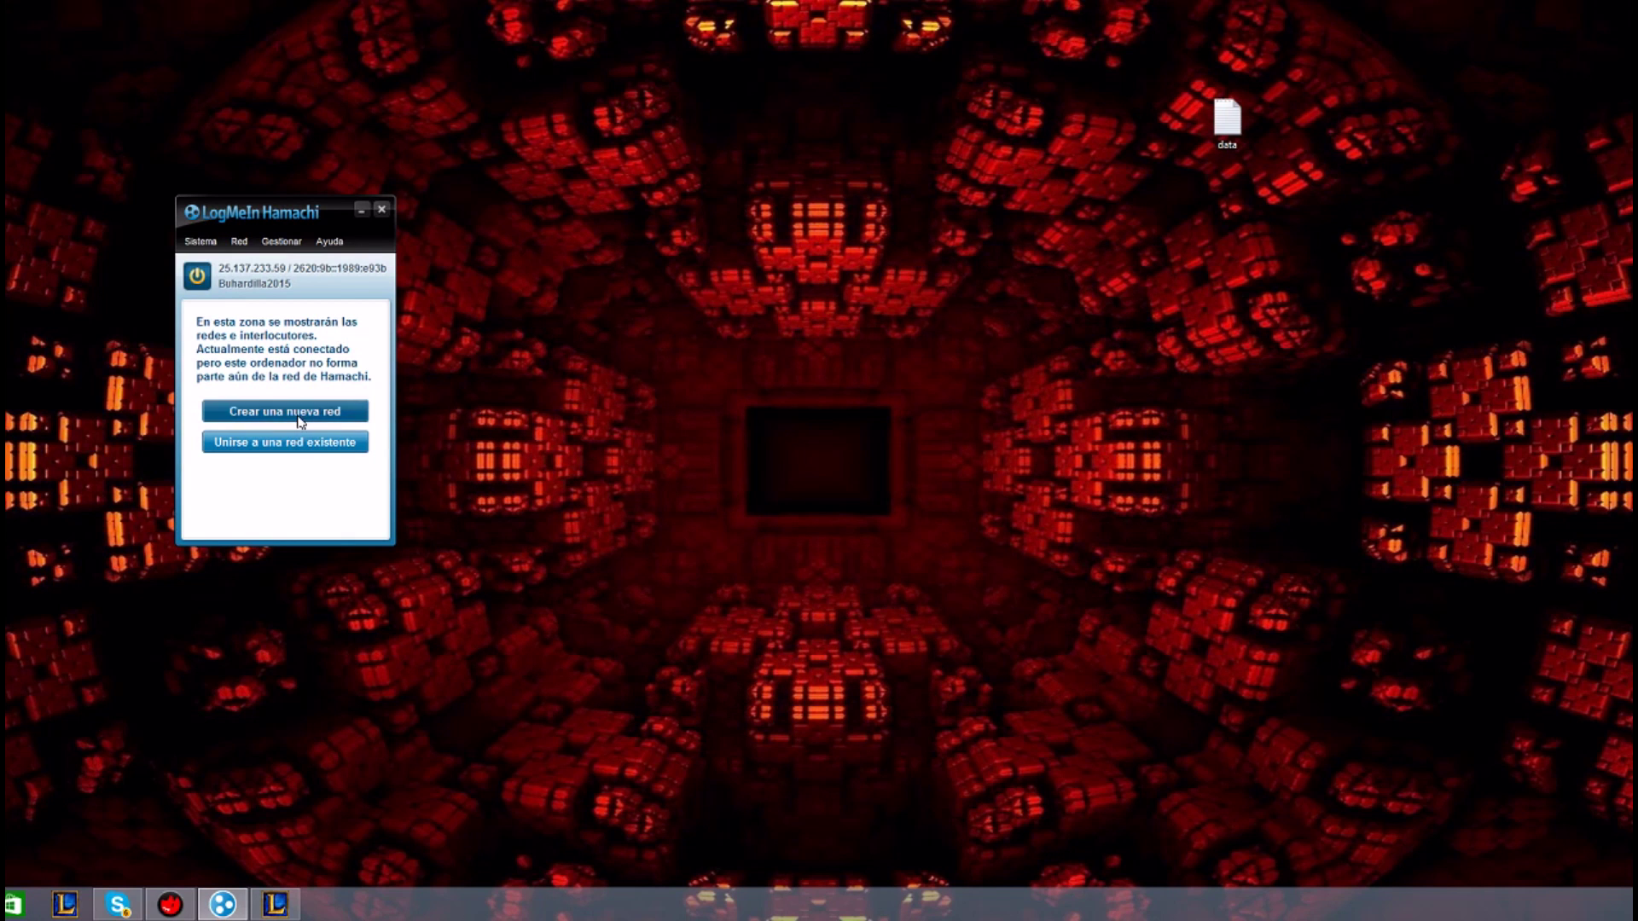
pyautogui.click(283, 411)
pyautogui.write('z1dtest')
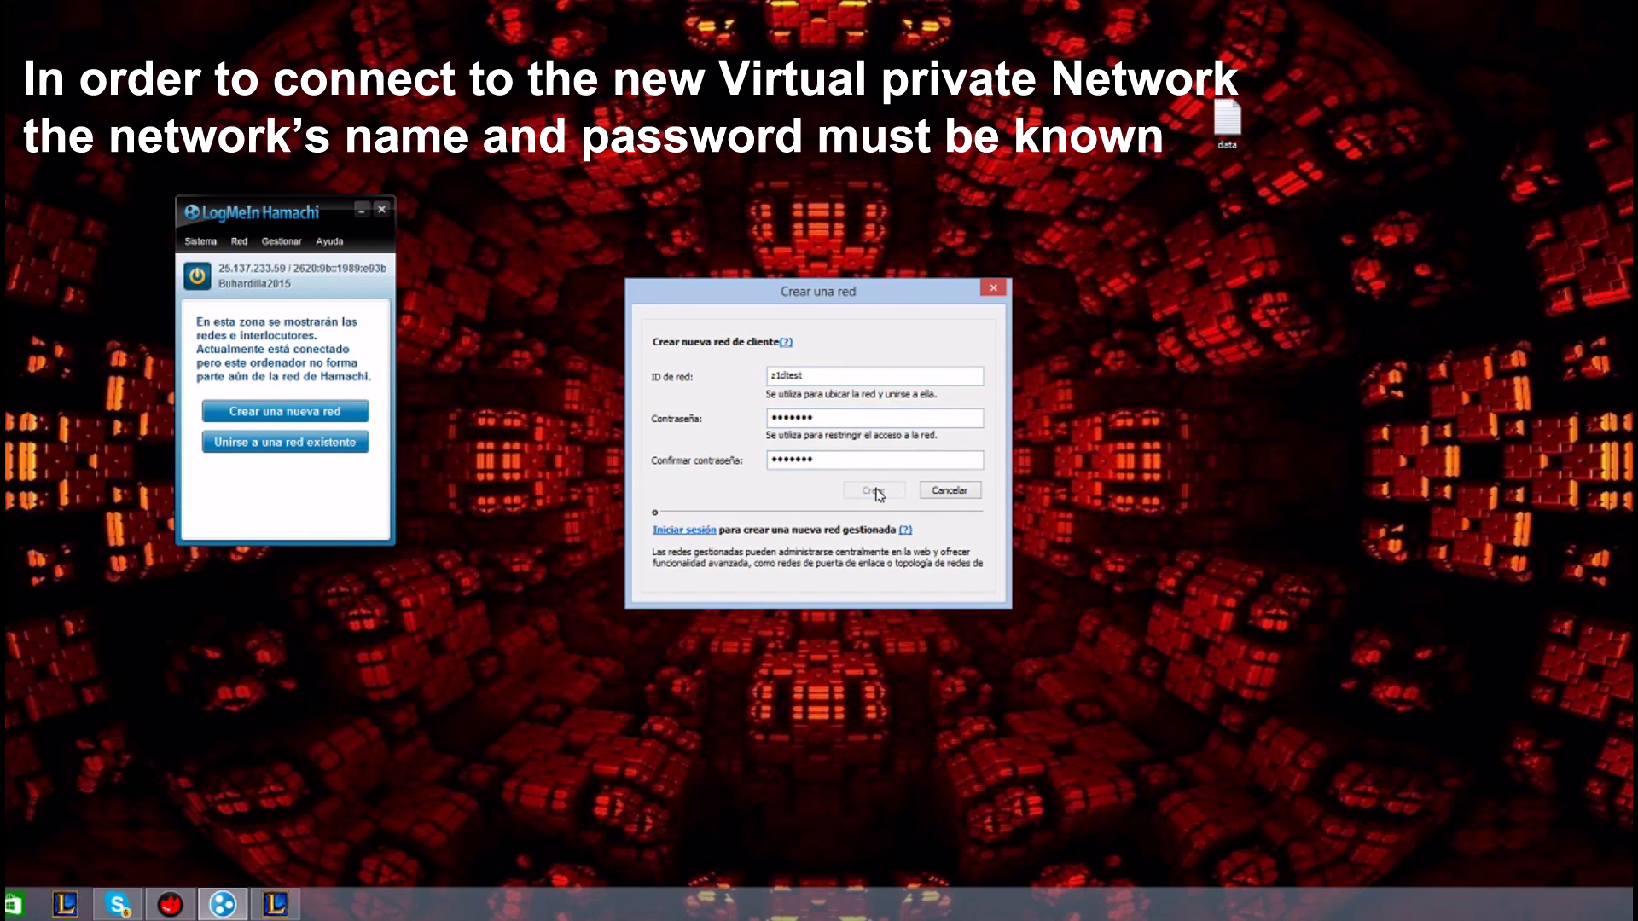
# Create the z1dtest network, cancelling the join attempt after the already-a-member error
pyautogui.click(874, 490)
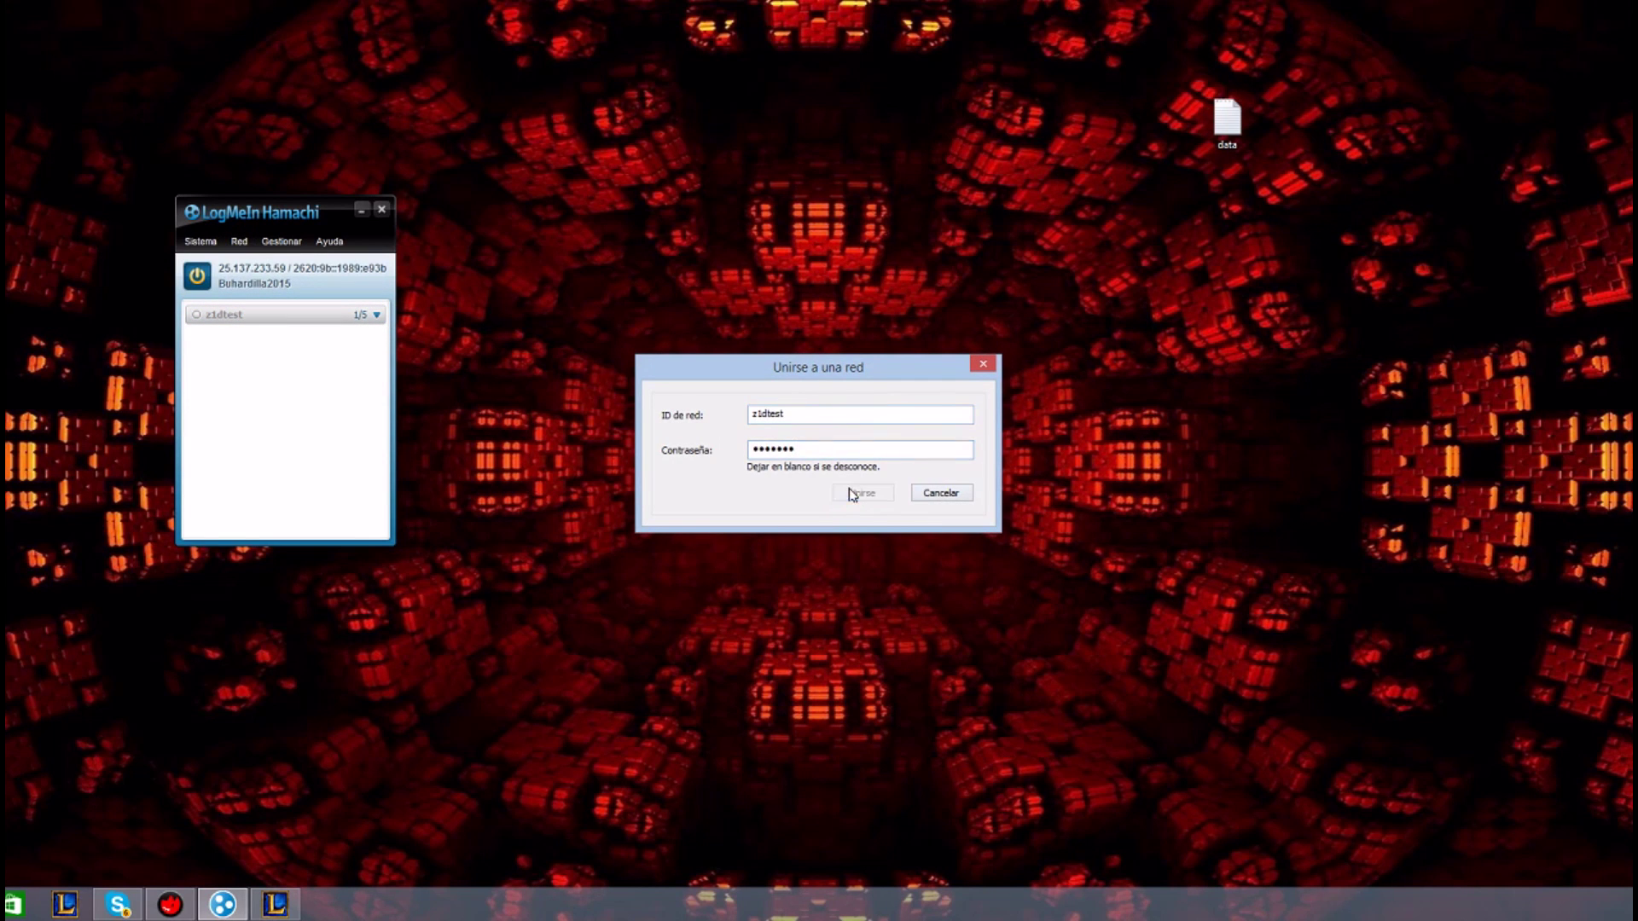
pyautogui.click(860, 492)
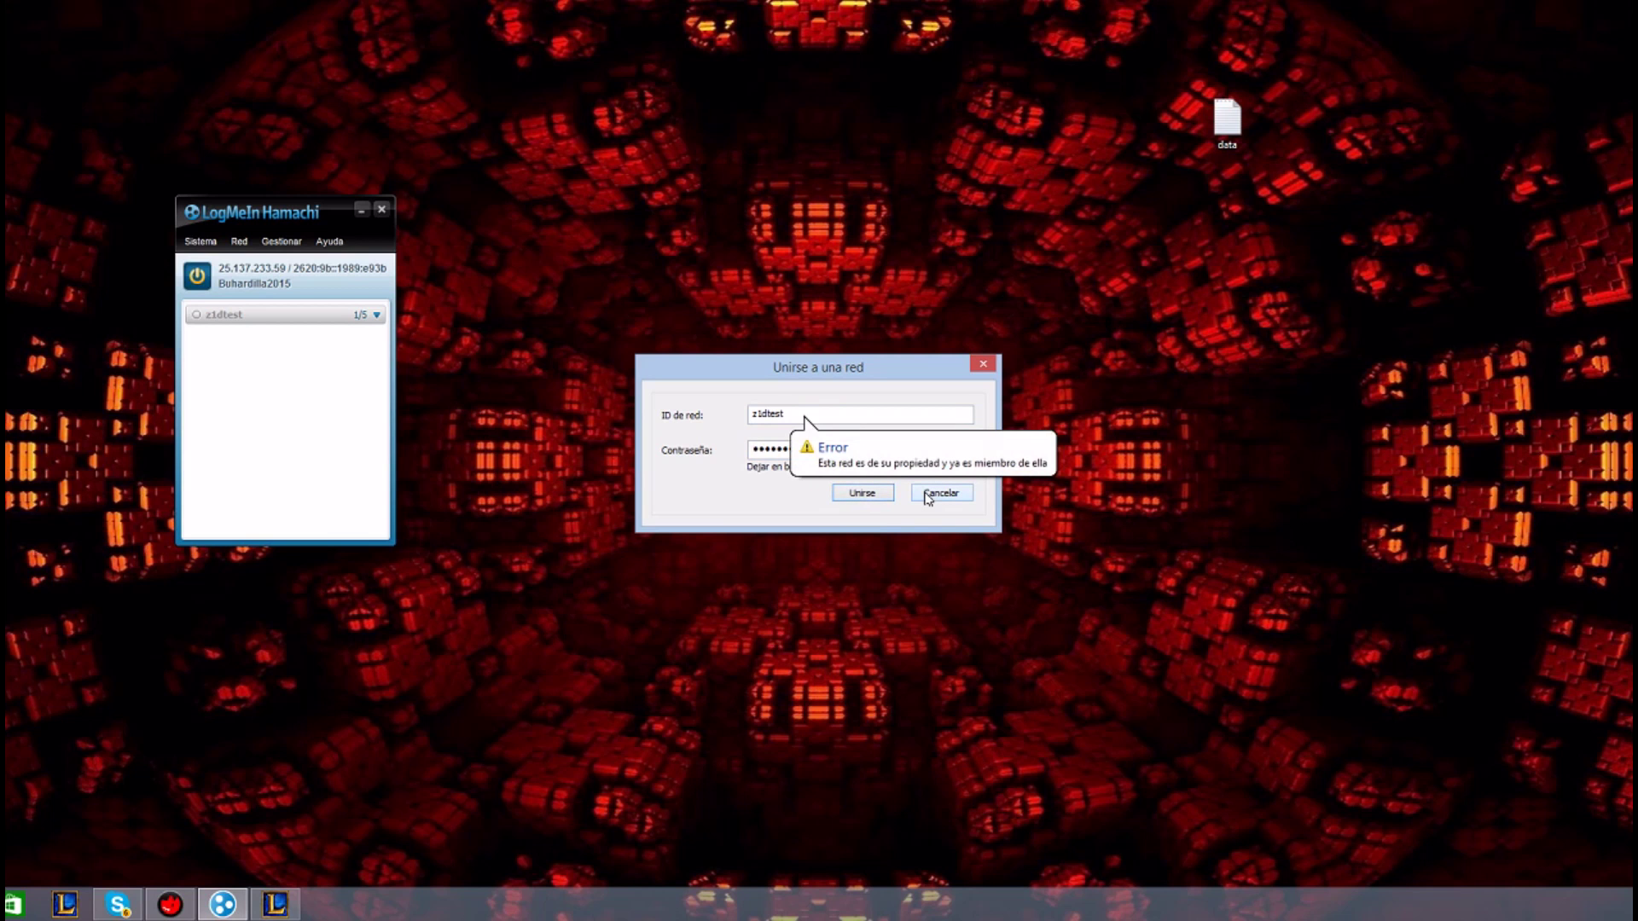
pyautogui.click(938, 491)
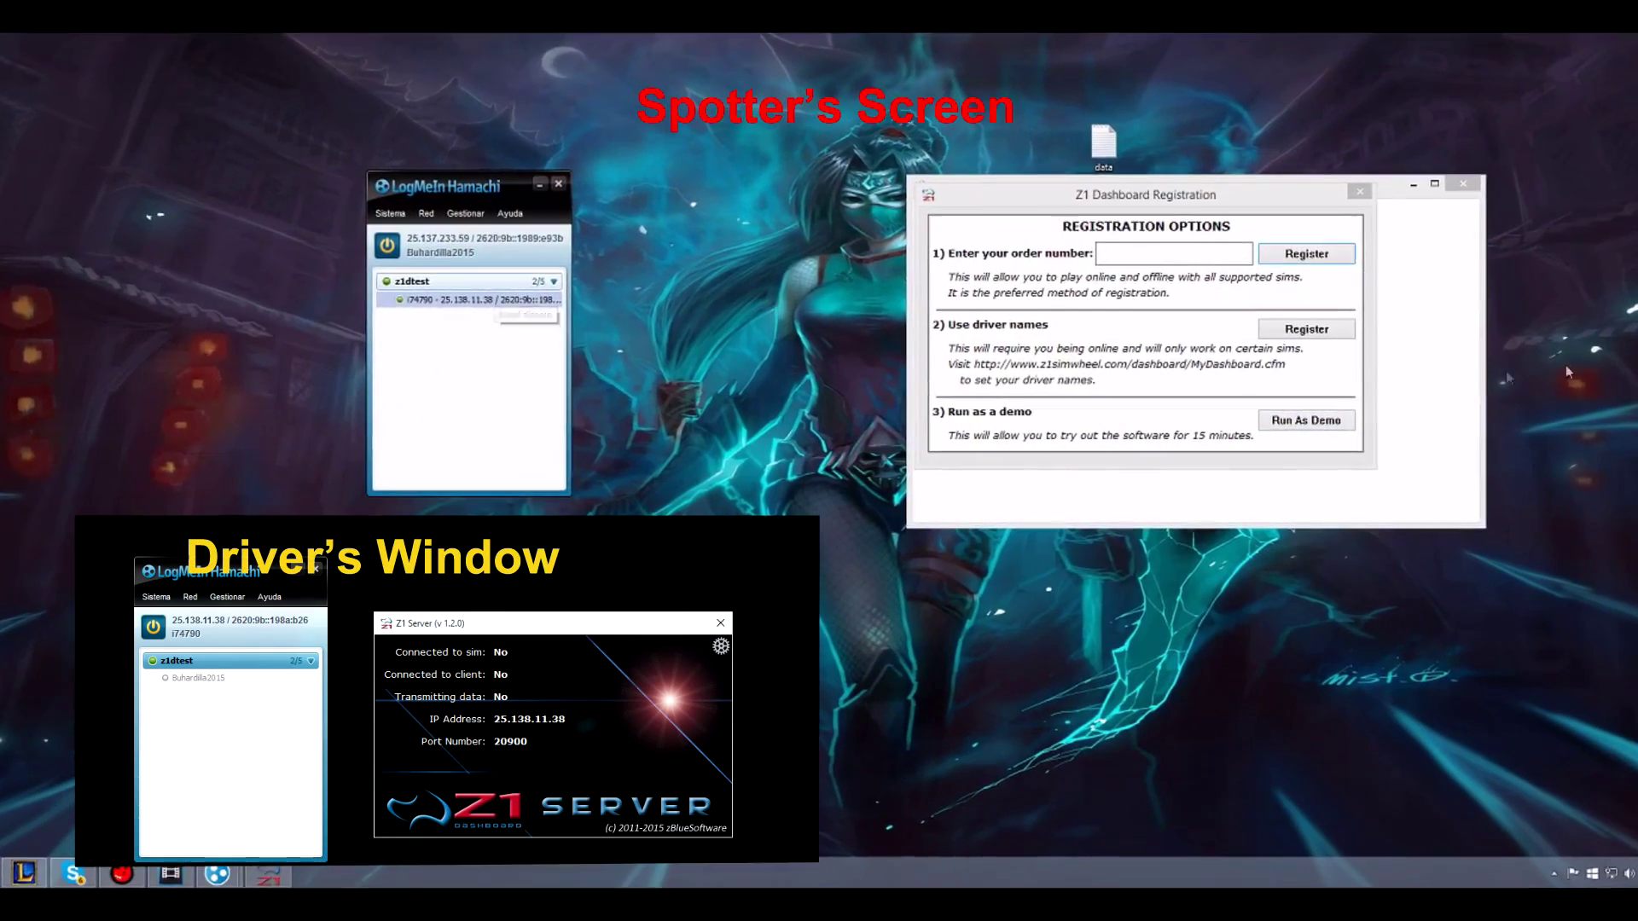
# Run Z1 Dashboard as demo and bring up its instance 1 settings
pyautogui.click(1305, 419)
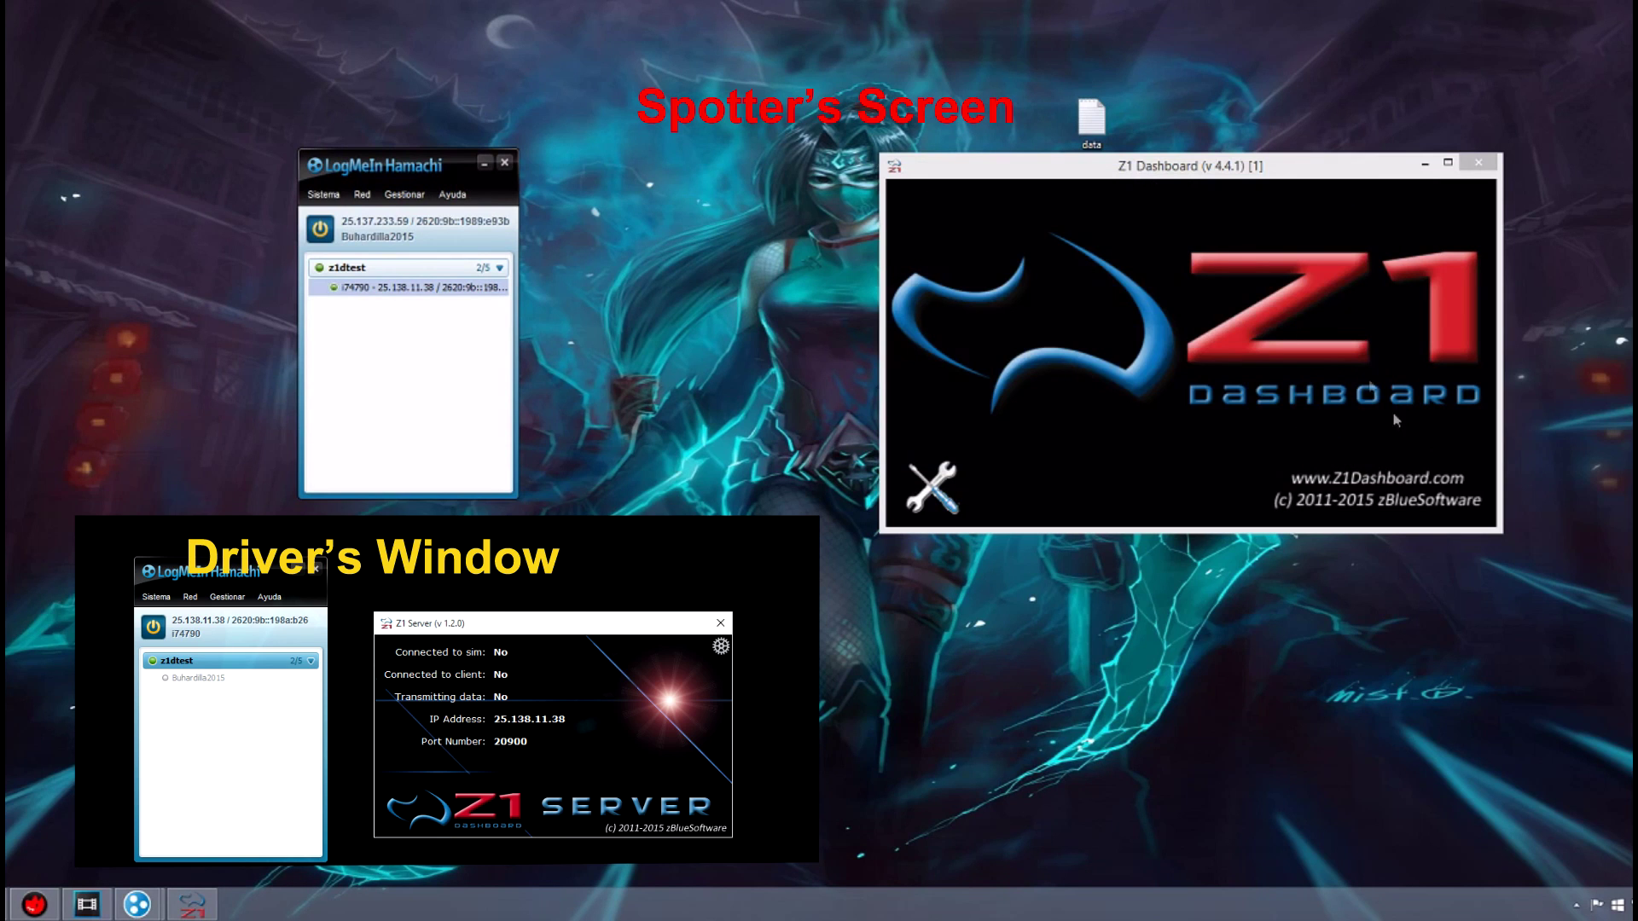
pyautogui.click(928, 488)
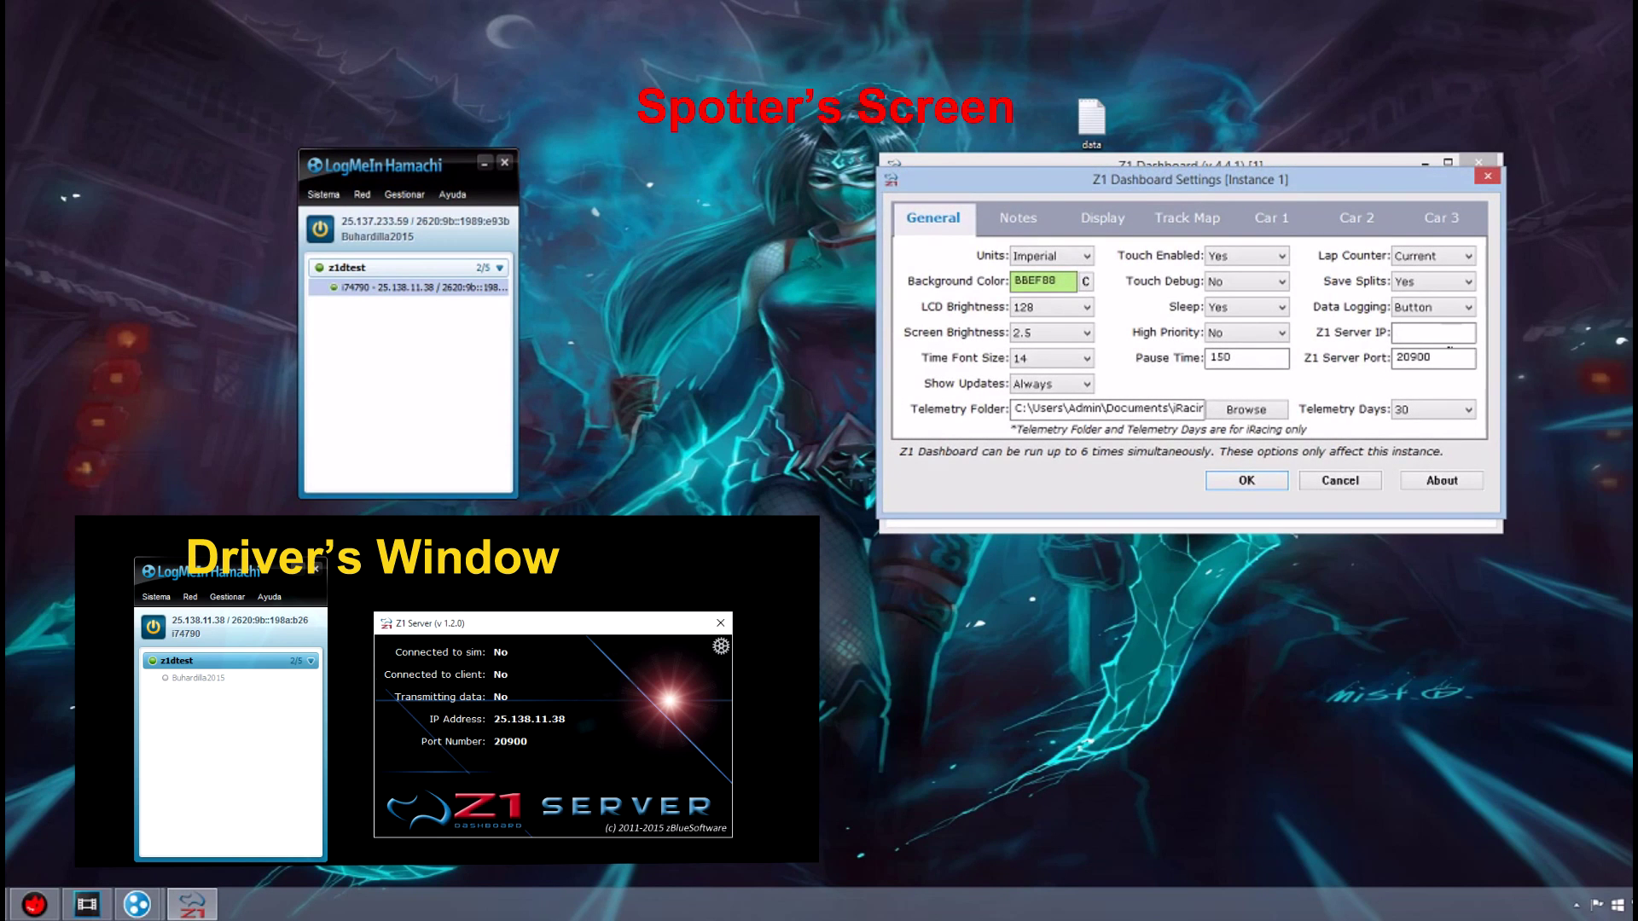
# Set Z1 Server IP to 25.138.11.38 with port 20900 and save the connection
pyautogui.rightClick(408, 287)
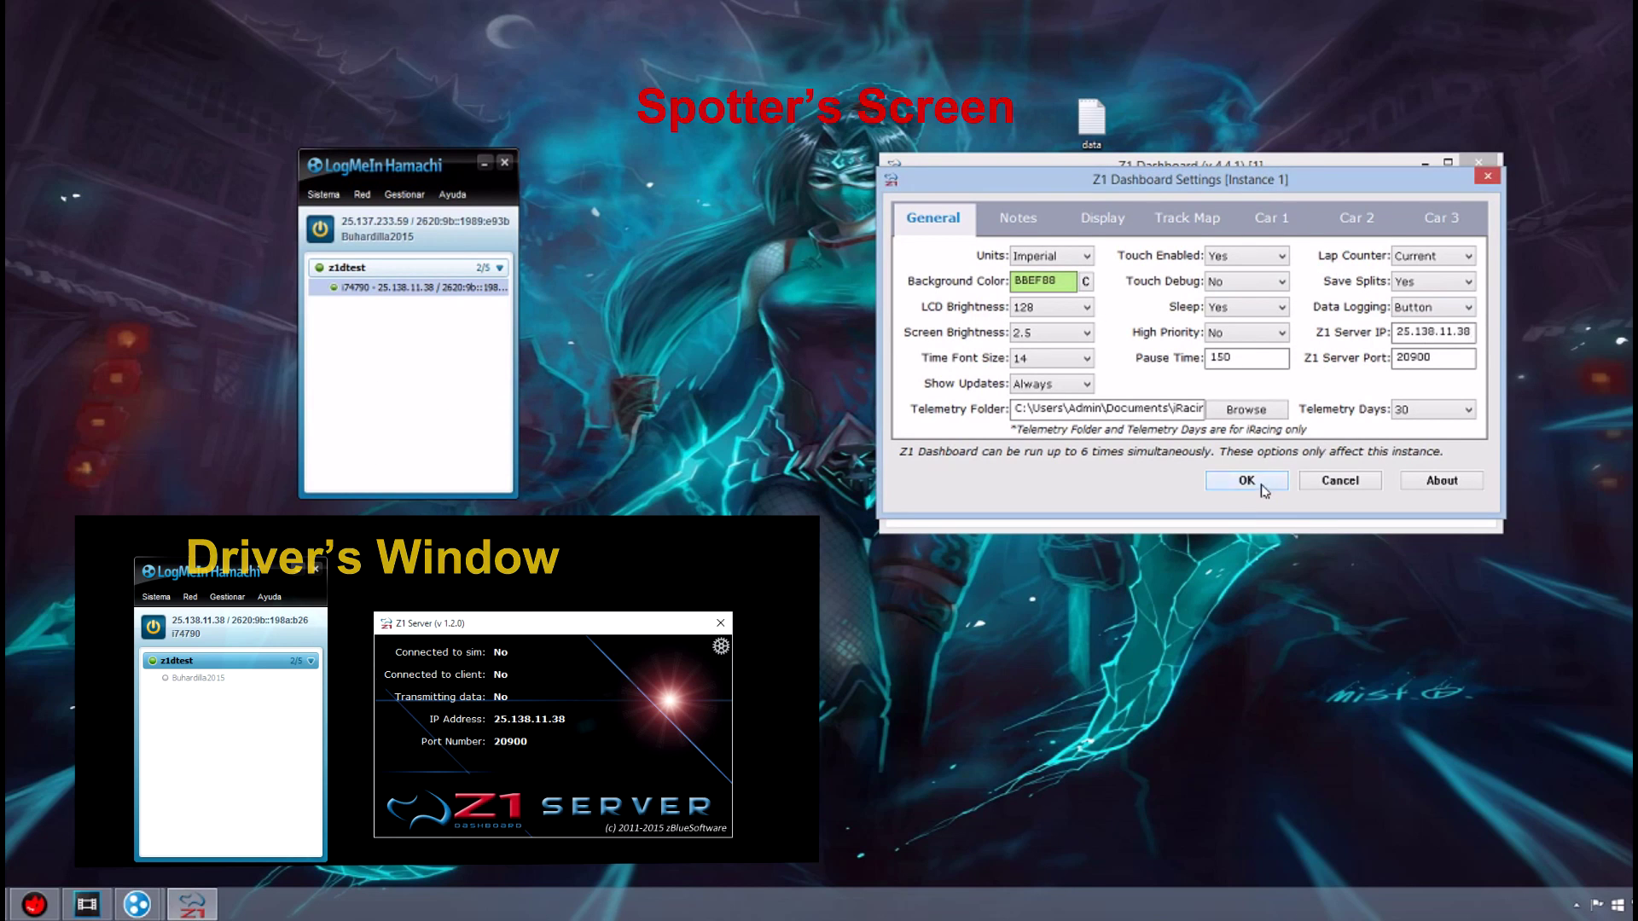
pyautogui.click(1245, 481)
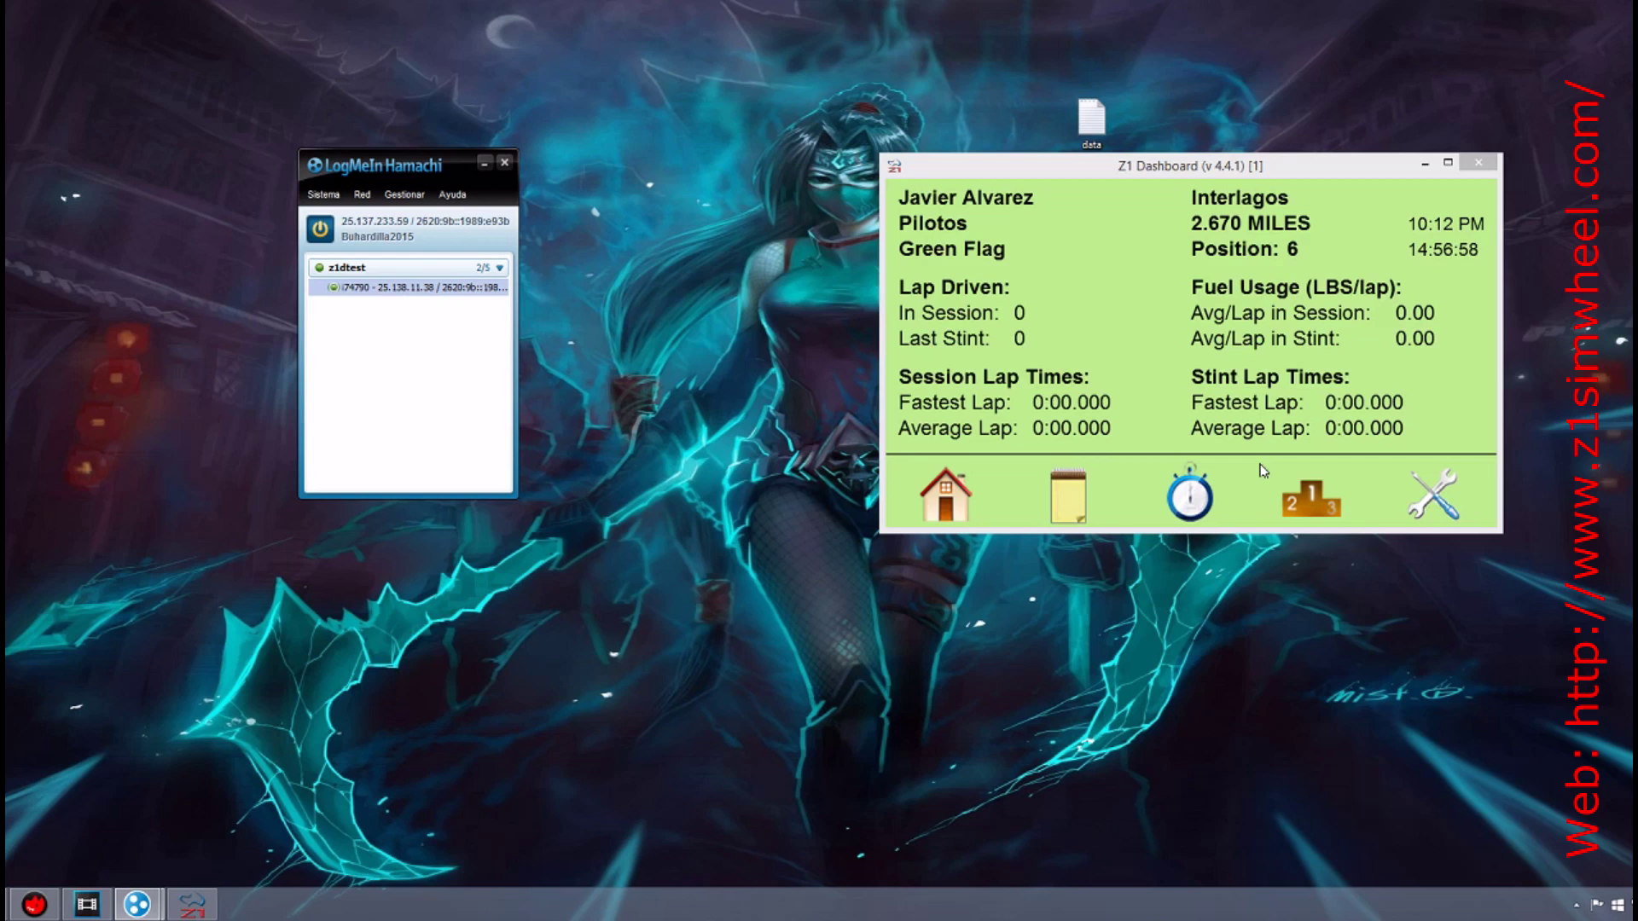
# Reopen the dashboard settings and cancel out to the settings summary page
pyautogui.click(1436, 495)
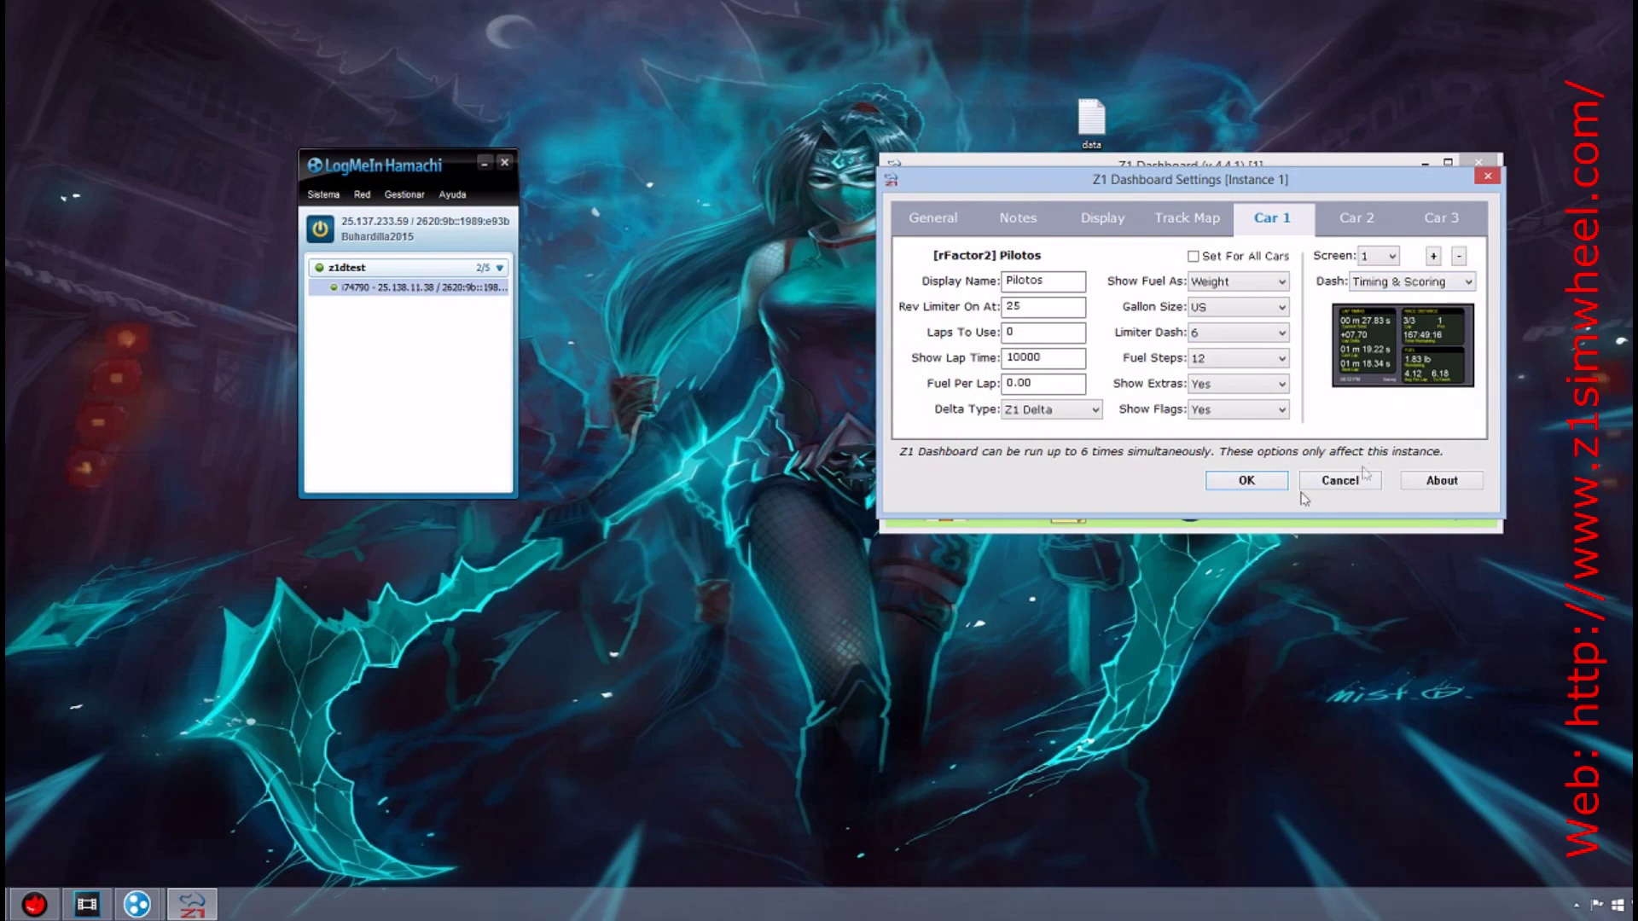
pyautogui.click(1245, 481)
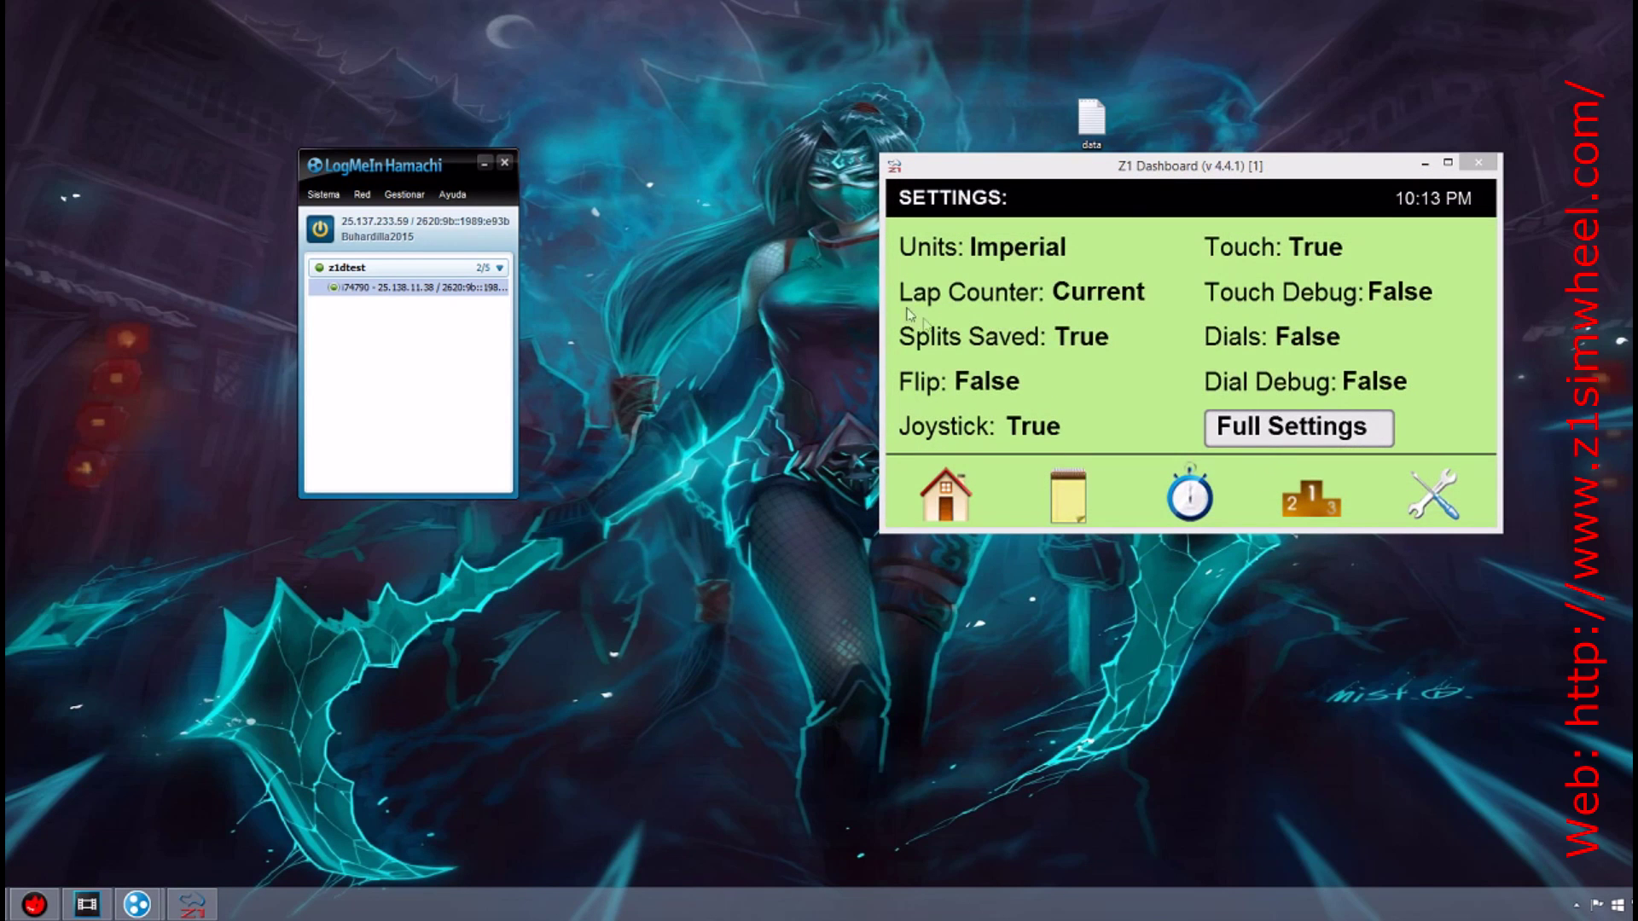